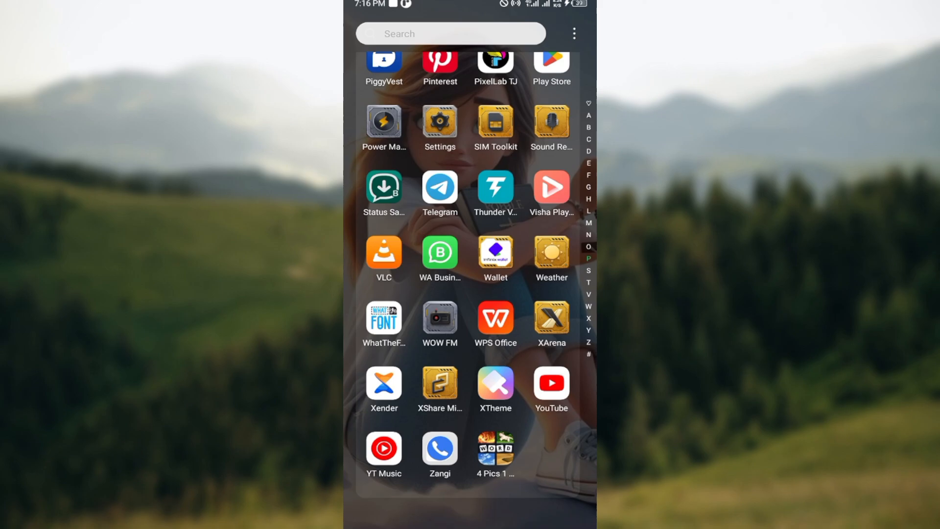
pyautogui.moveTo(441, 452)
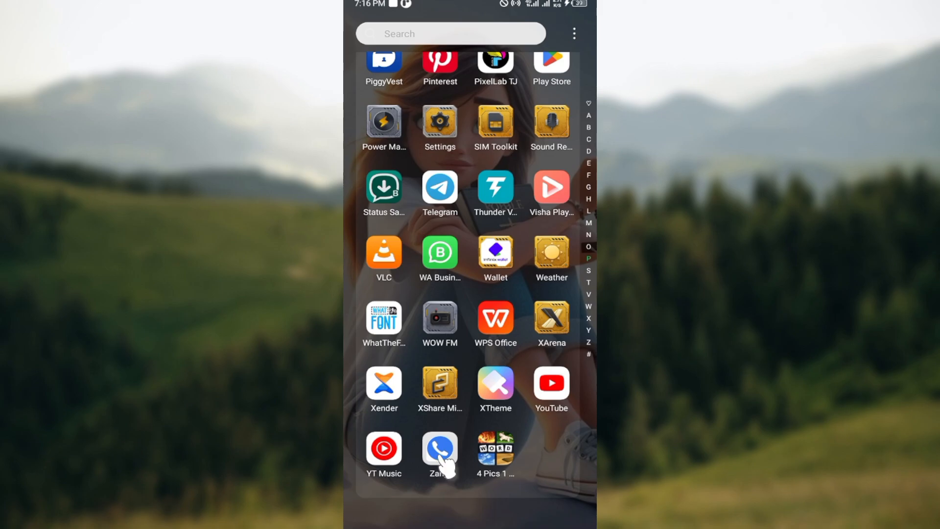
# Launch Zangi from the app drawer, landing on the empty Calls tab.
pyautogui.click(440, 449)
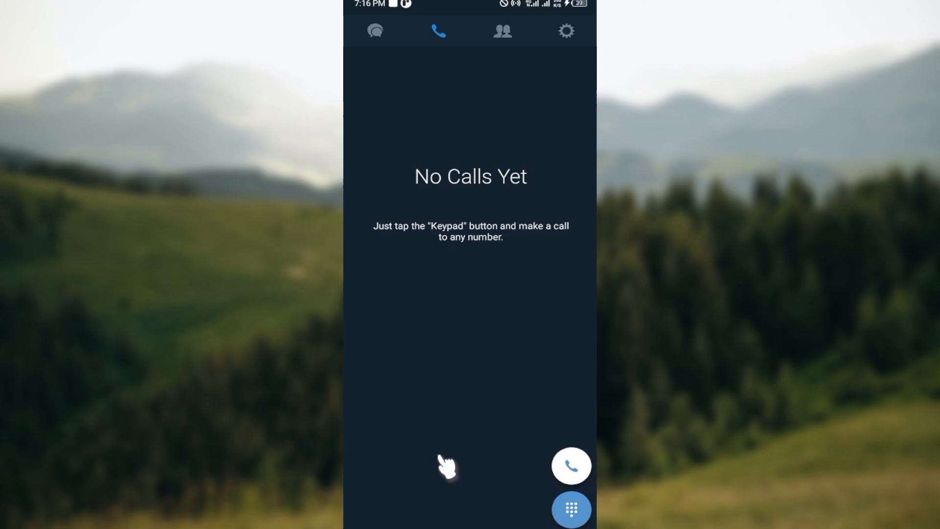
pyautogui.moveTo(426, 167)
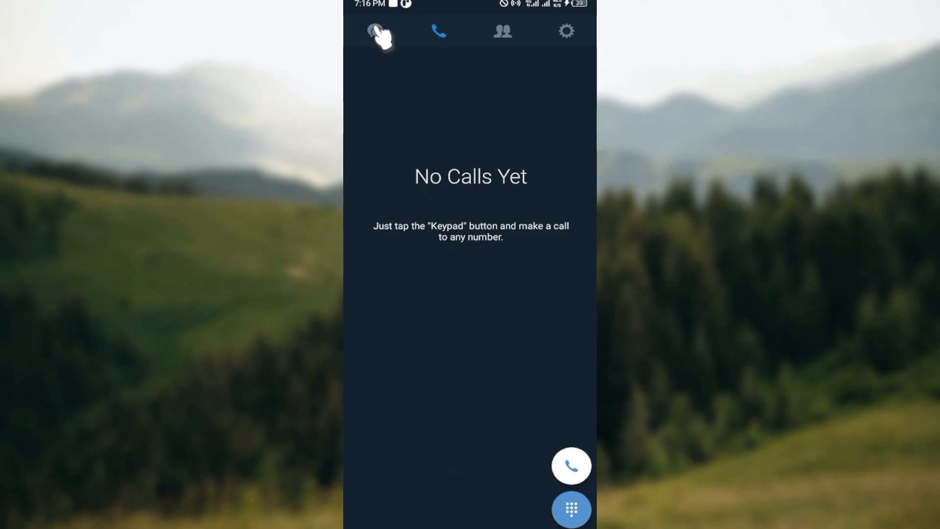
# Switch to the Chats tab to see the chat list and private-number sharing card.
pyautogui.click(376, 32)
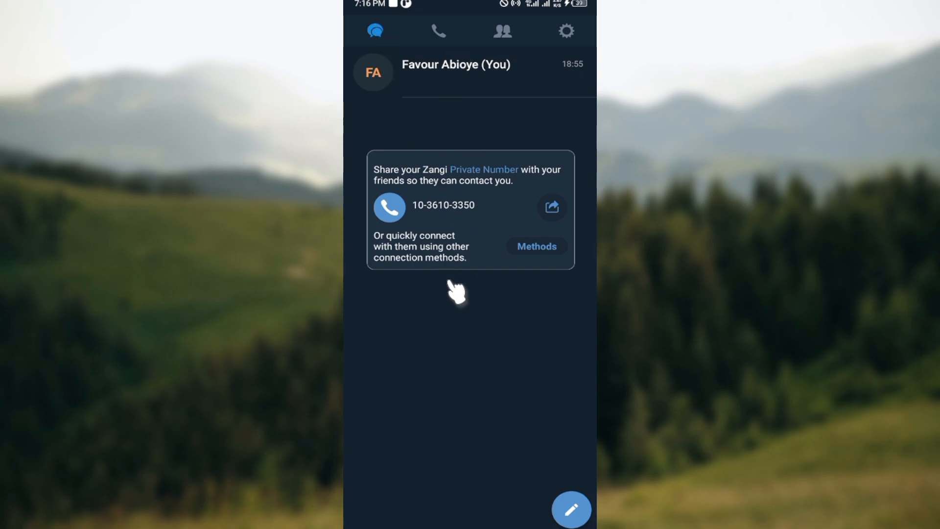
pyautogui.moveTo(464, 183)
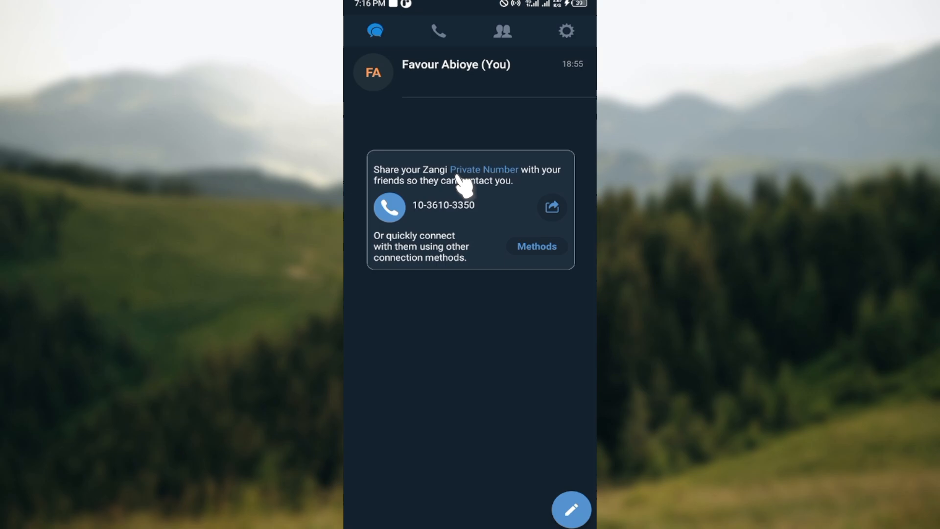
pyautogui.moveTo(473, 147)
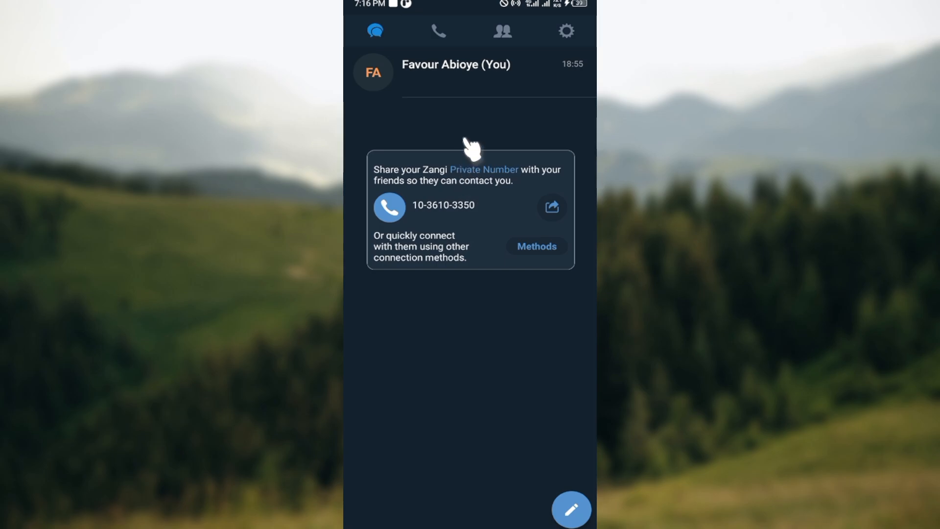
pyautogui.moveTo(465, 157)
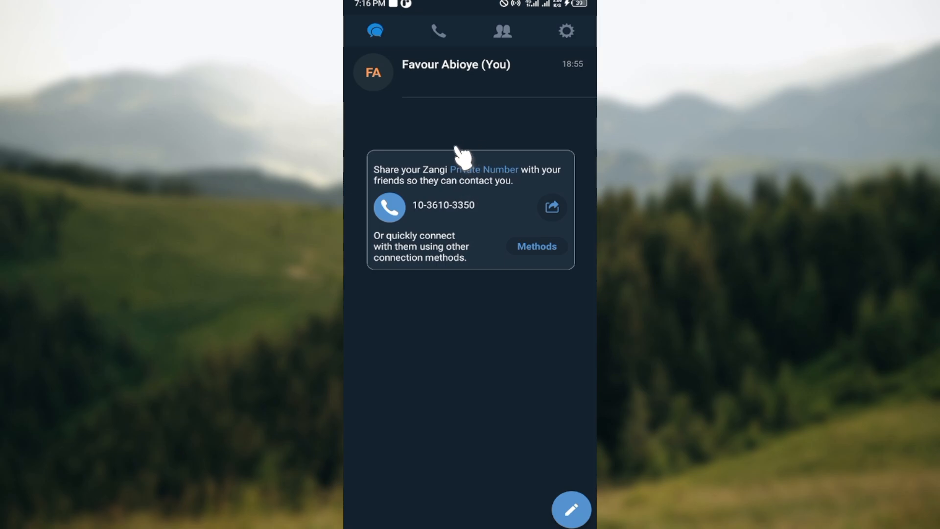
pyautogui.moveTo(449, 144)
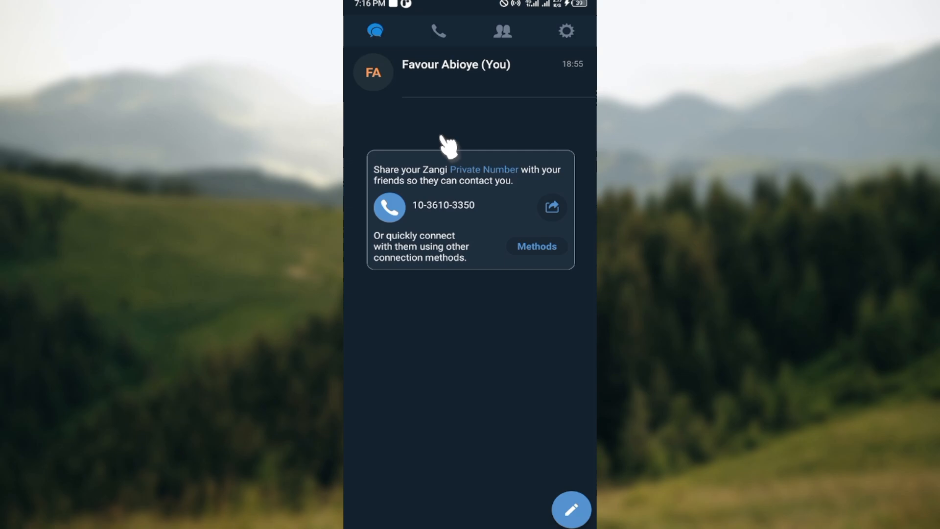
pyautogui.moveTo(448, 147)
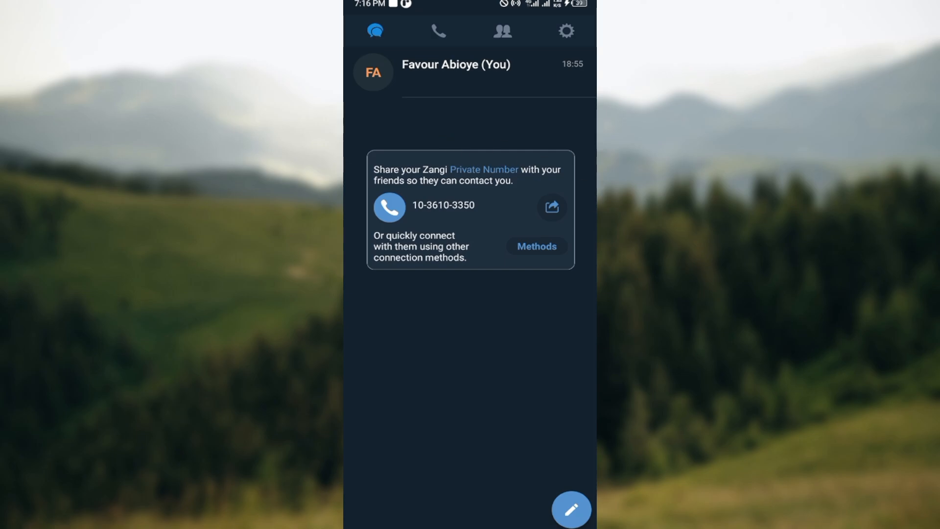